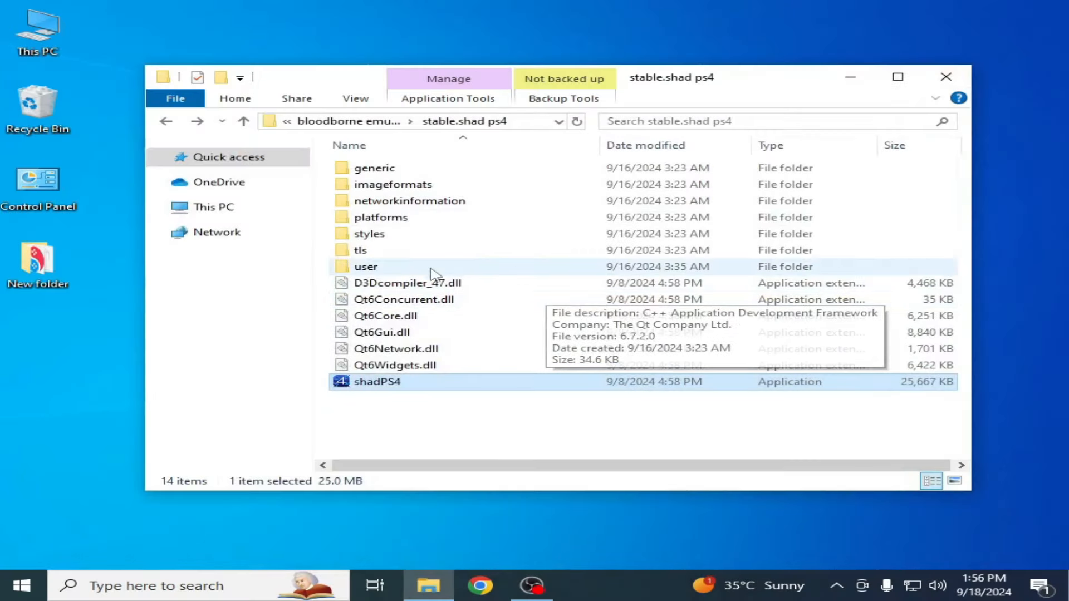
Browse into user/sys_modules to show the .sprx system module files and launch shadPS4.
double_click(366, 266)
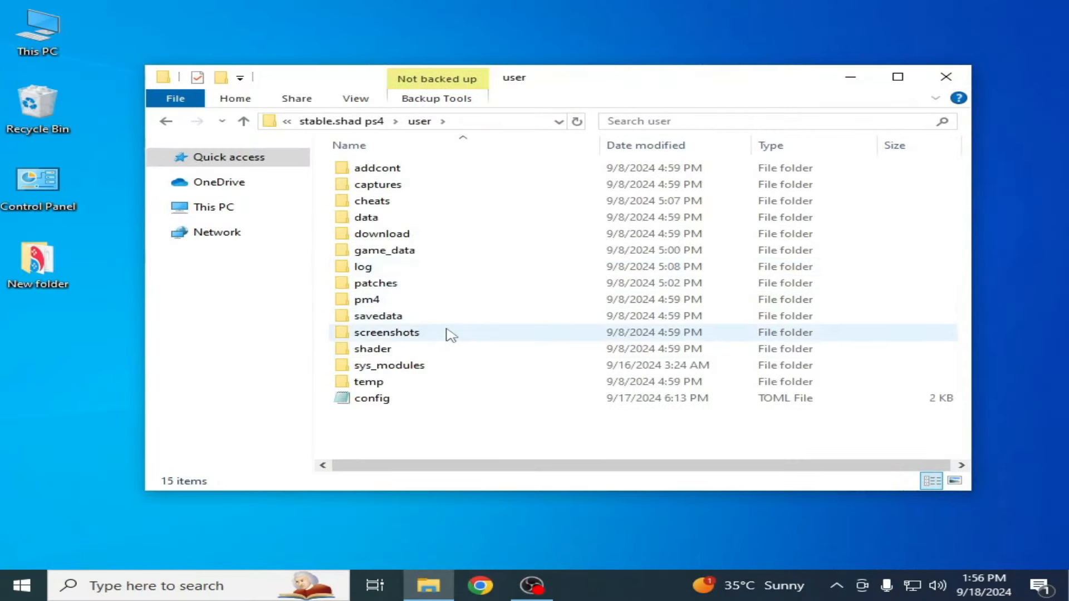
mouse_move(382, 368)
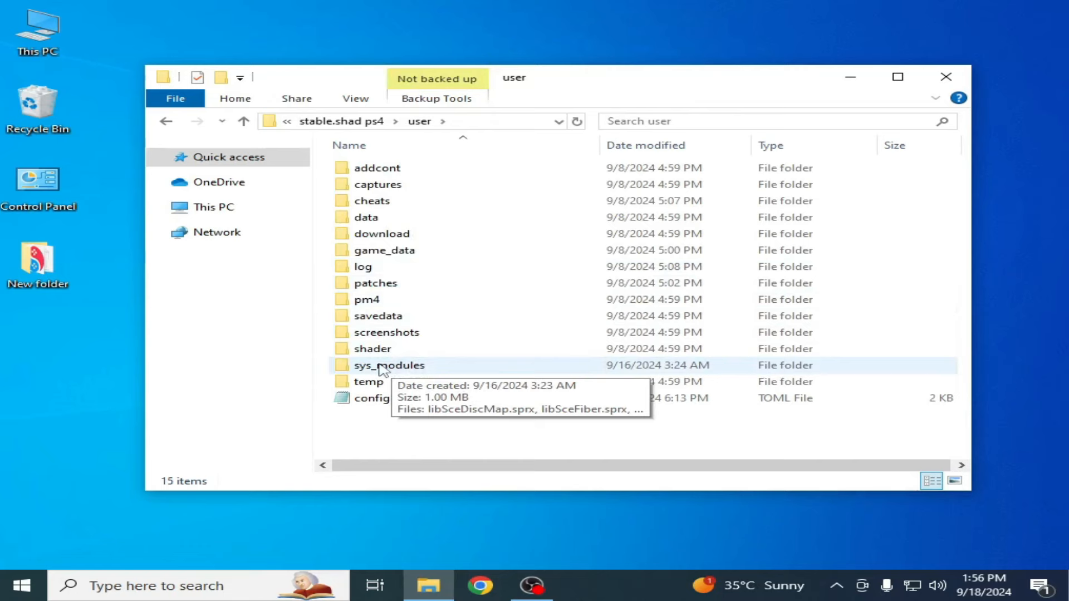
double_click(389, 365)
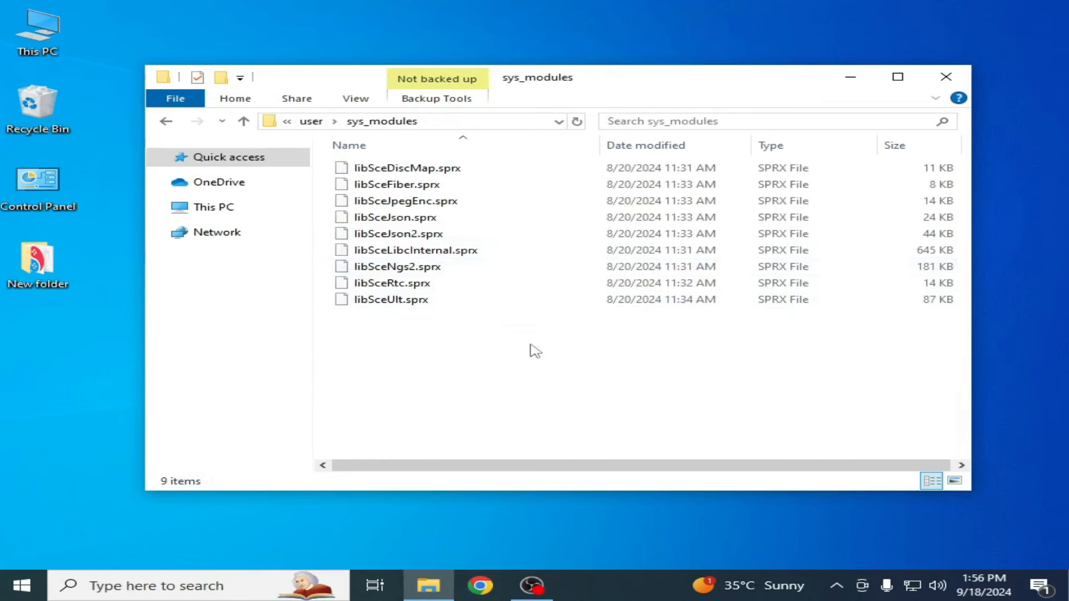
left_click(166, 120)
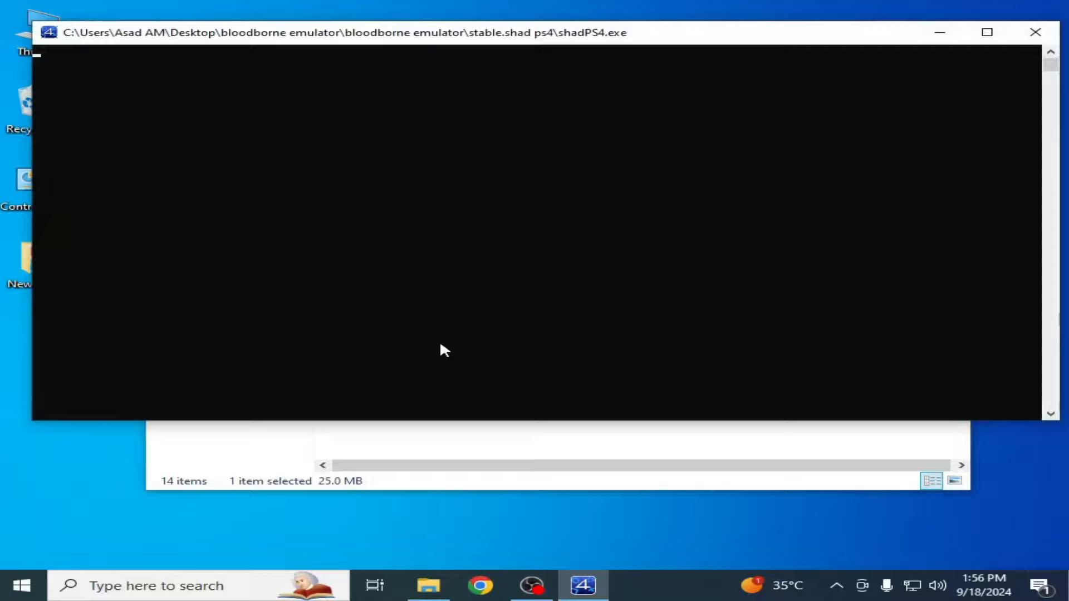
Review Bloodborne's enabled patches via Cheats / Patches, then search Windows for 'task Manager'.
right_click(167, 208)
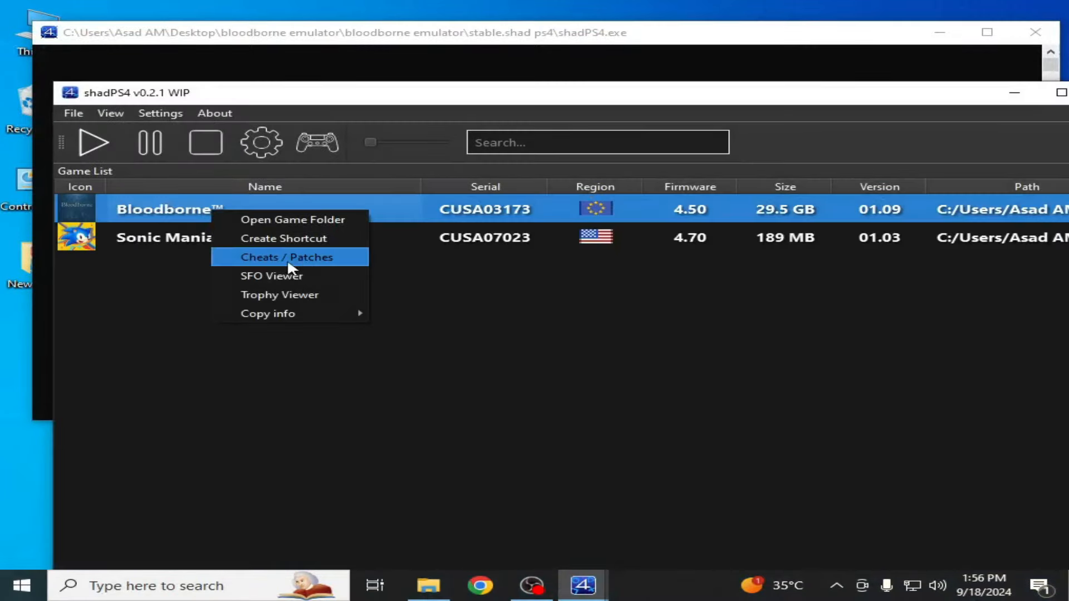
left_click(286, 257)
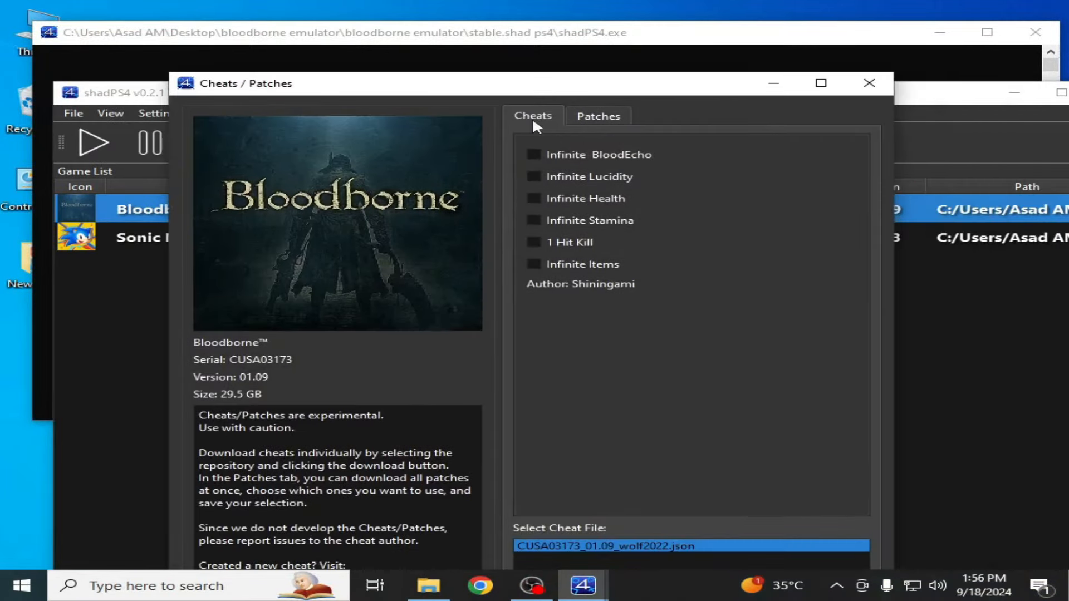
left_click(598, 114)
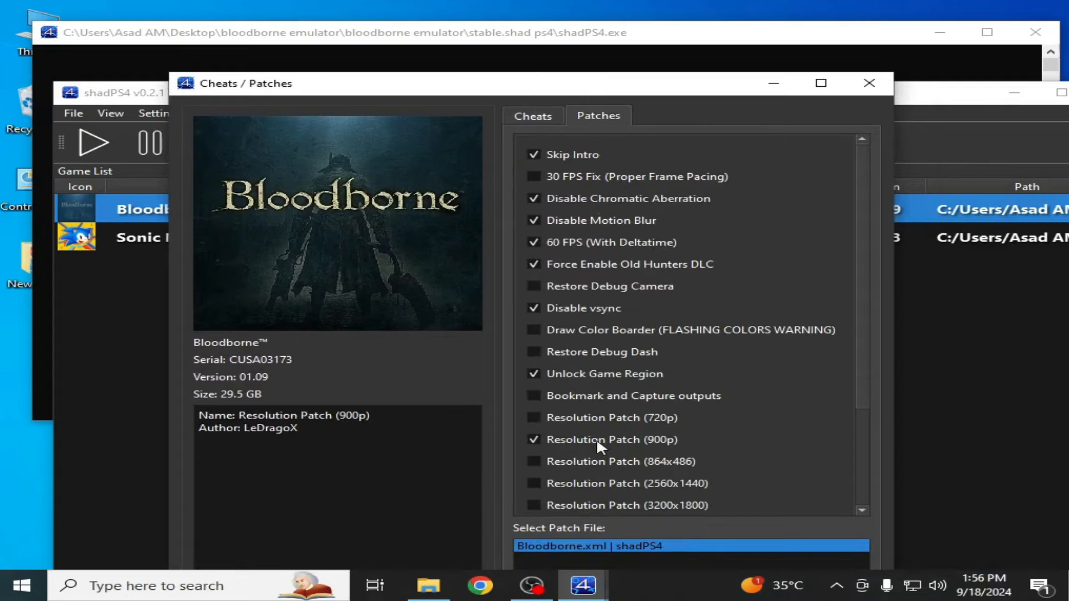
left_click(870, 83)
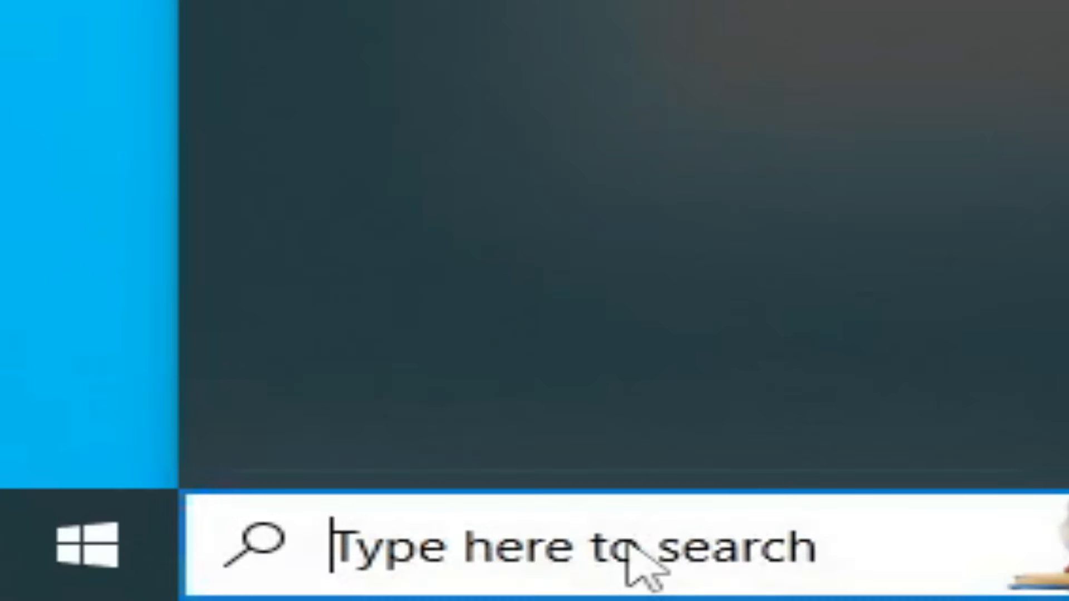
type("task Manager")
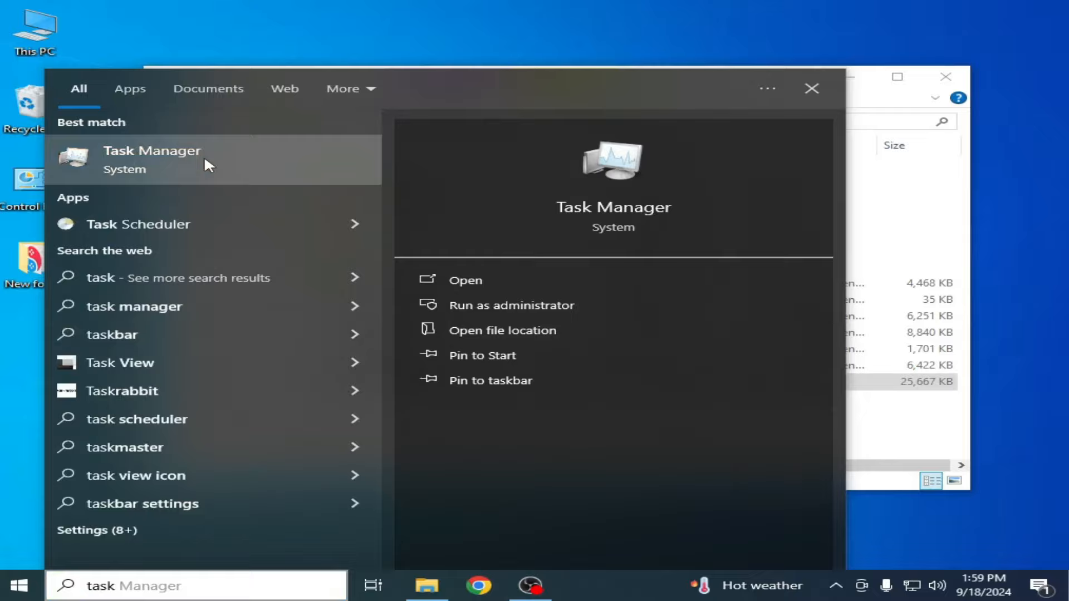
Launch Task Manager and show Performance details for the Intel Core i5-4690S CPU.
left_click(153, 160)
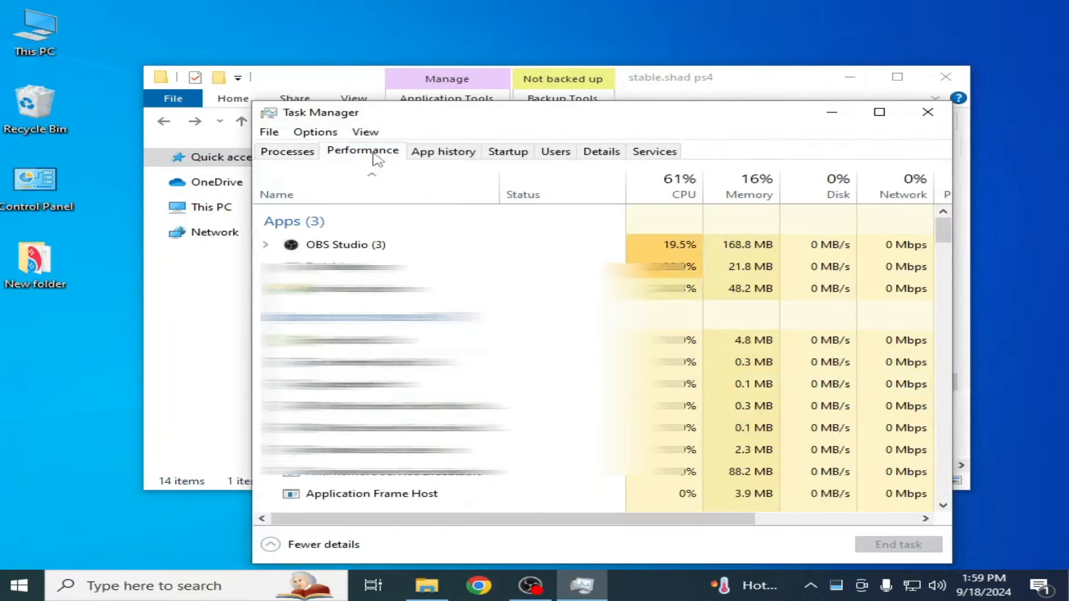
left_click(362, 151)
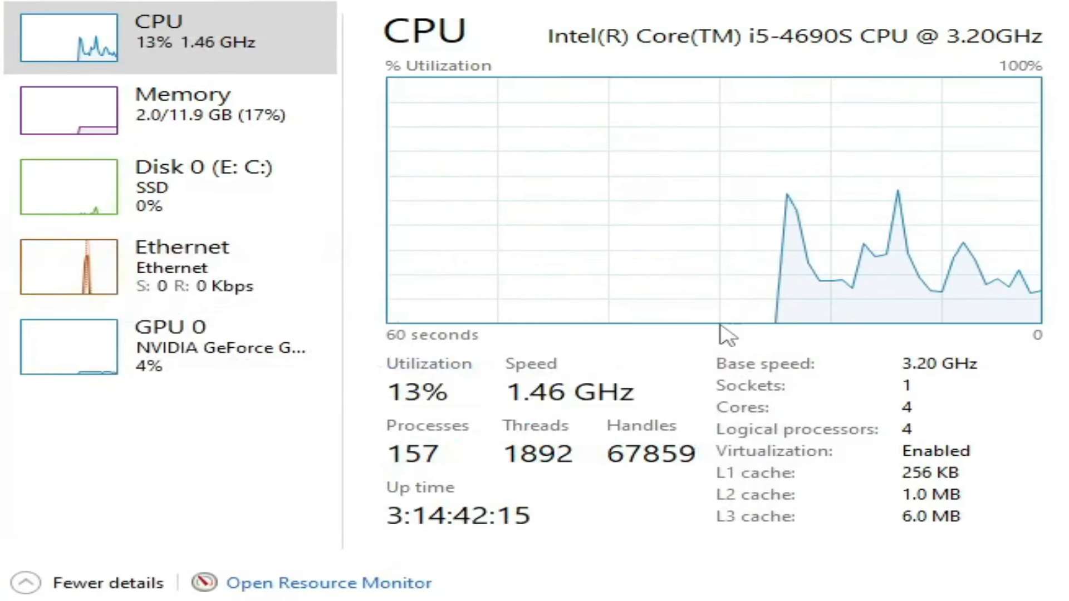
mouse_move(184, 135)
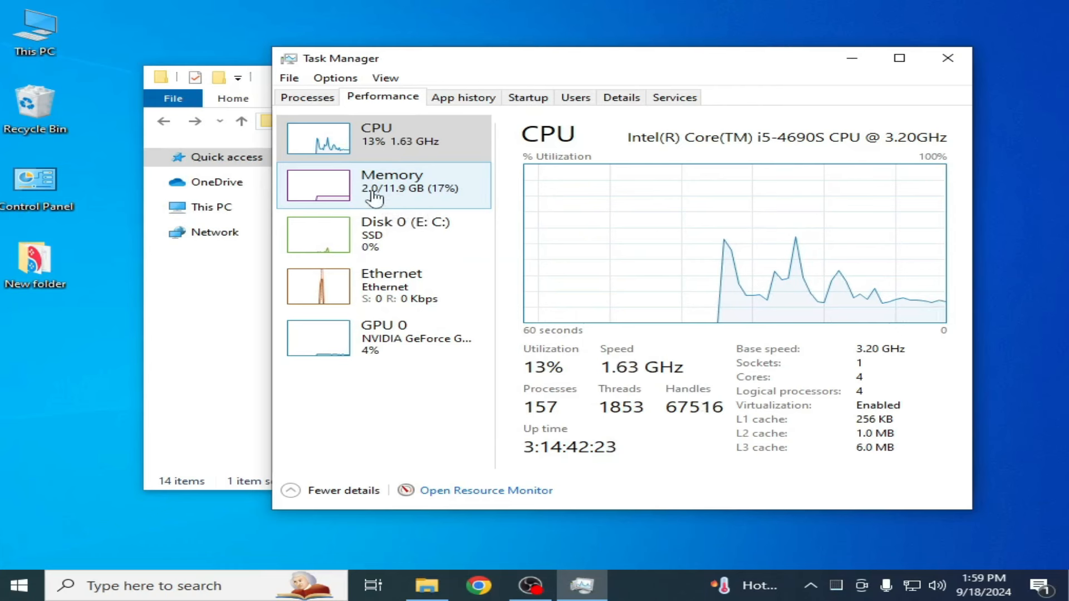
mouse_move(54, 436)
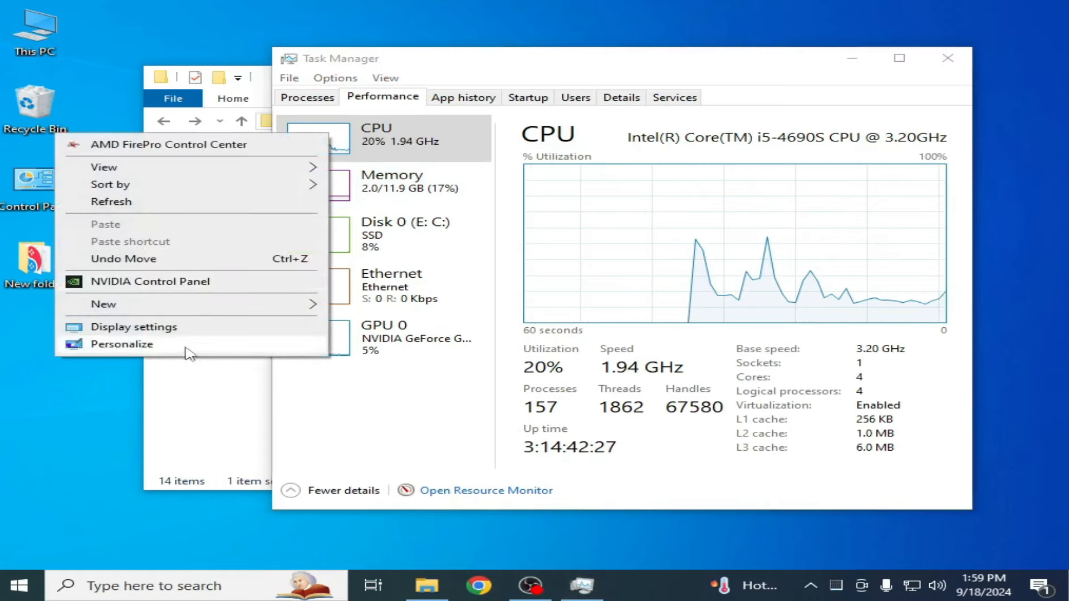
Reach Display 1's adapter properties showing the NVIDIA GeForce GTX 750 via Advanced display settings.
left_click(132, 326)
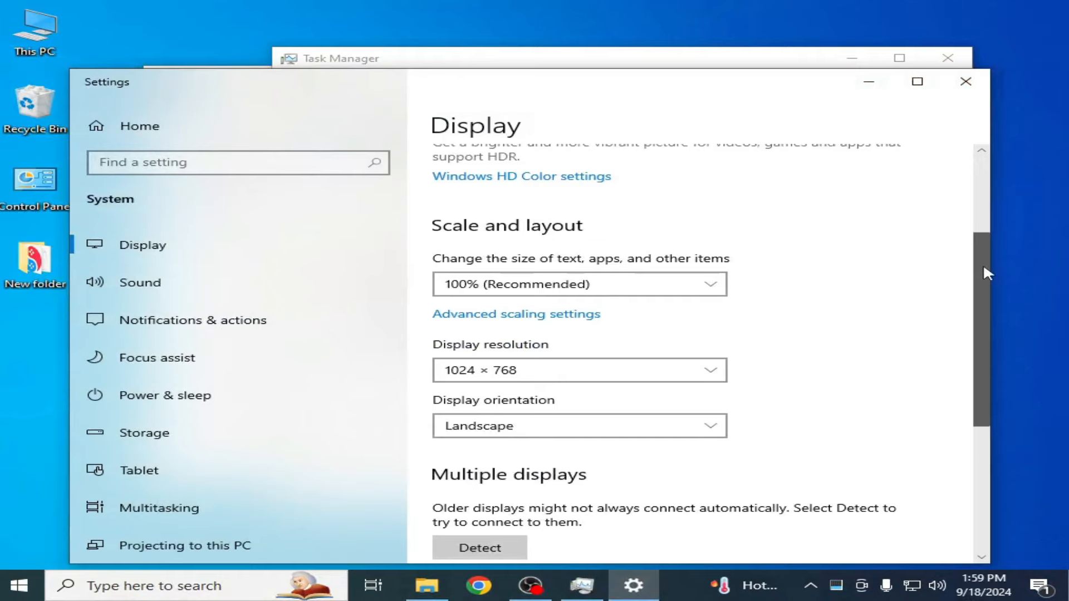
scroll("down", 3)
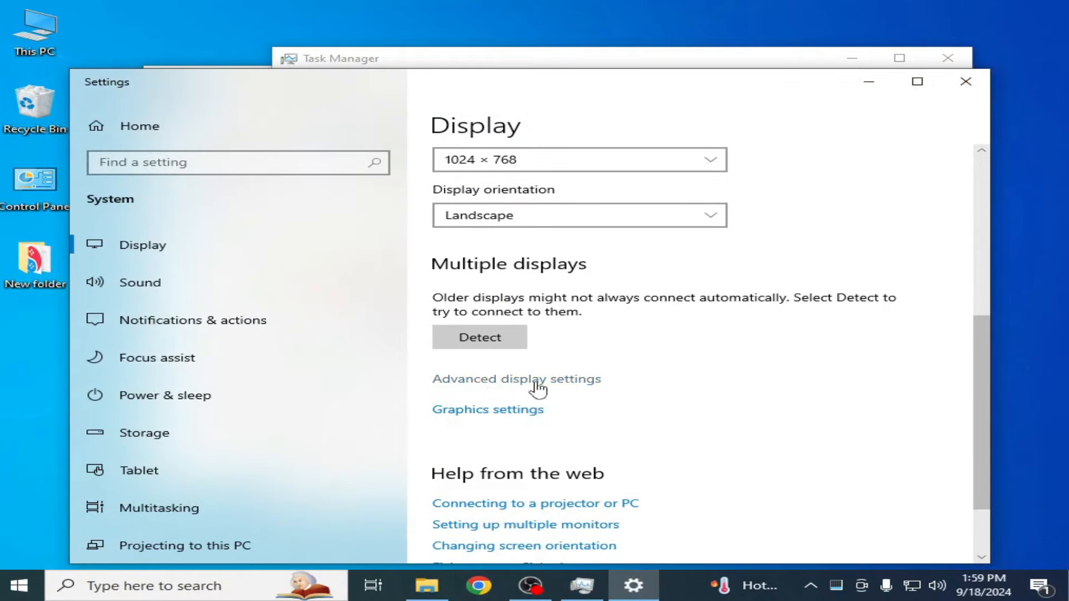
left_click(516, 378)
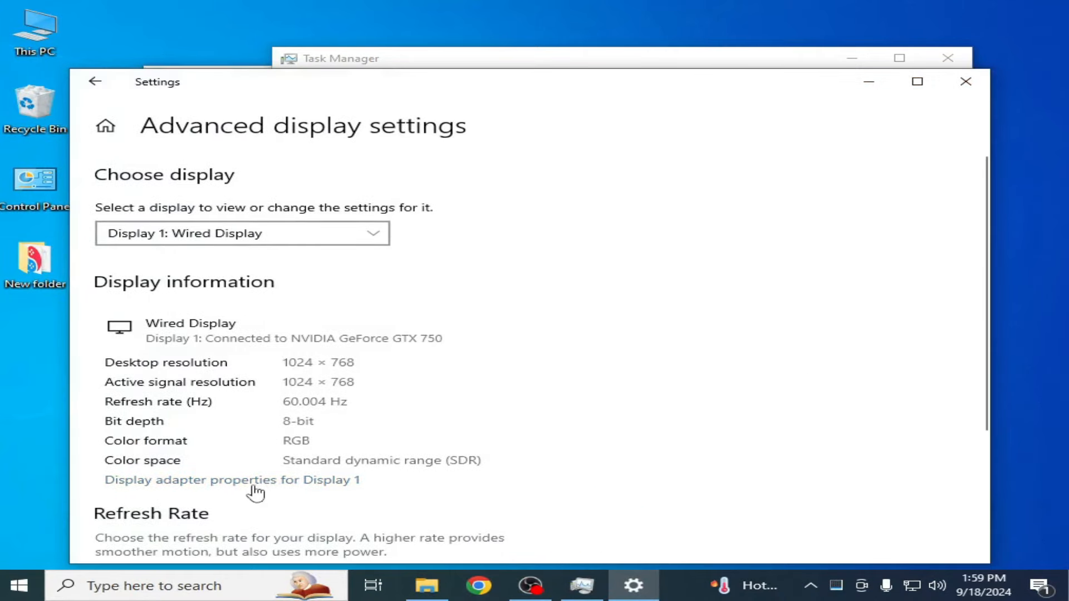
left_click(232, 480)
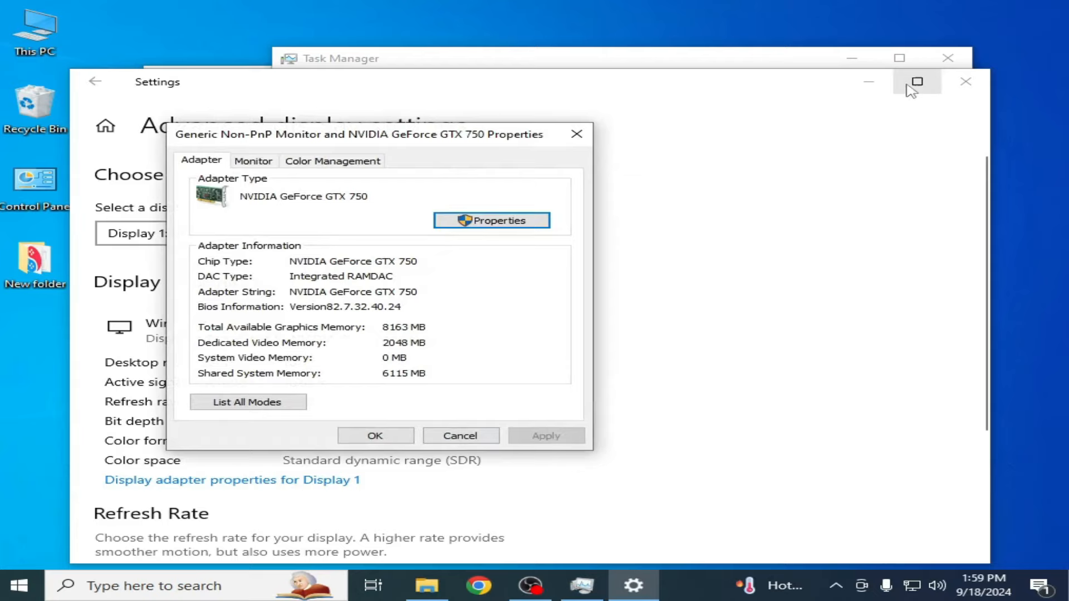